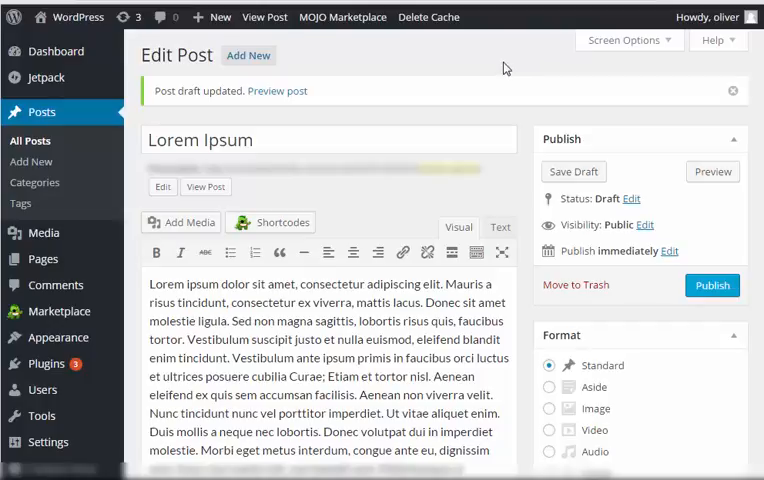
mouse_move(506, 64)
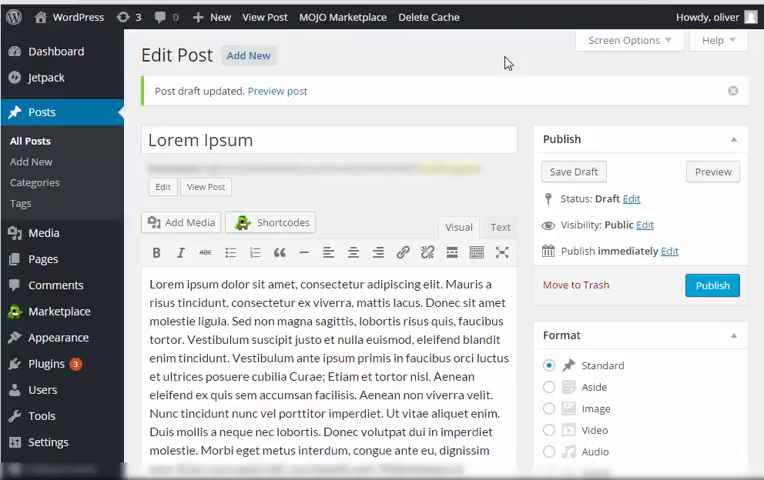
mouse_move(416, 124)
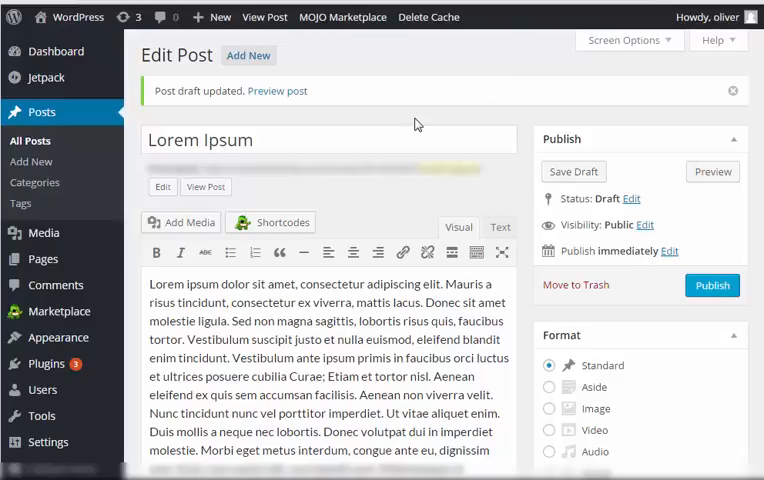
mouse_move(398, 220)
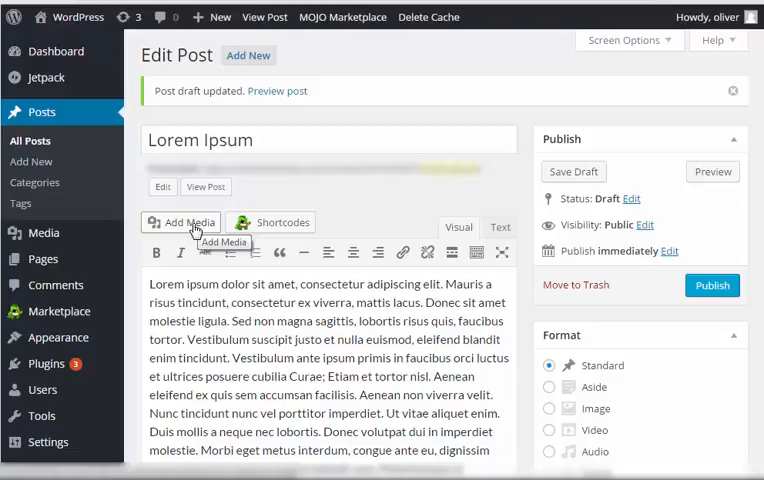
- Bring up the Insert Media window on its file upload area
left_click(180, 222)
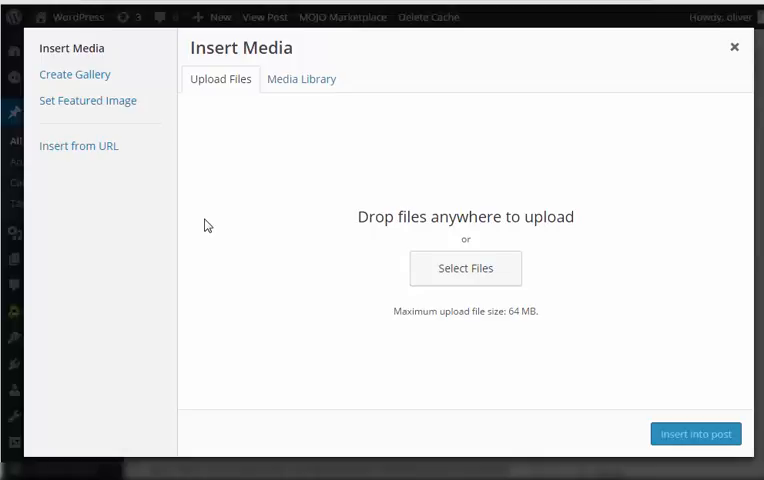
mouse_move(142, 124)
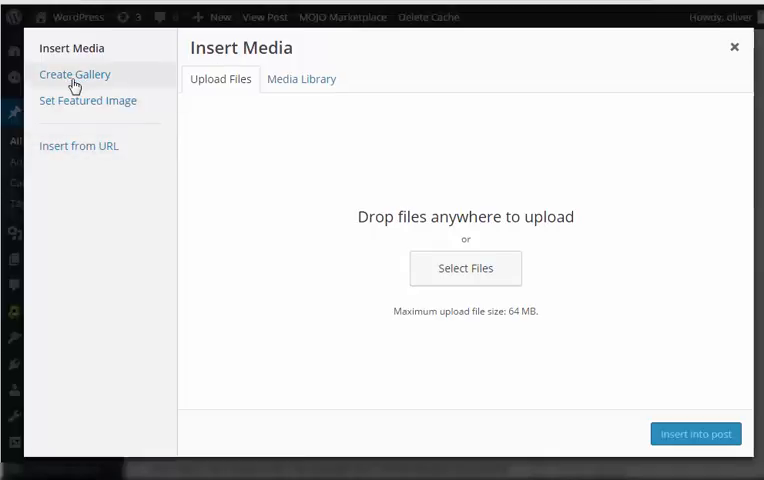
left_click(70, 48)
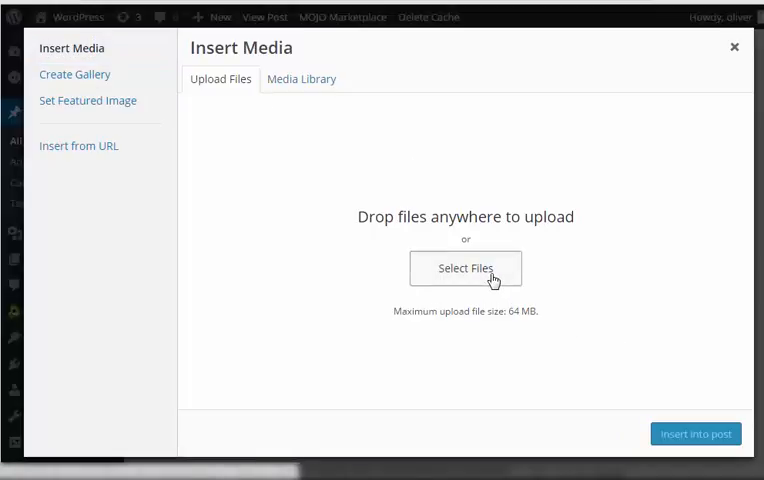
- Upload the 4-Nature-Wallpapers-2014-1 JPG from the computer via the file chooser
left_click(464, 268)
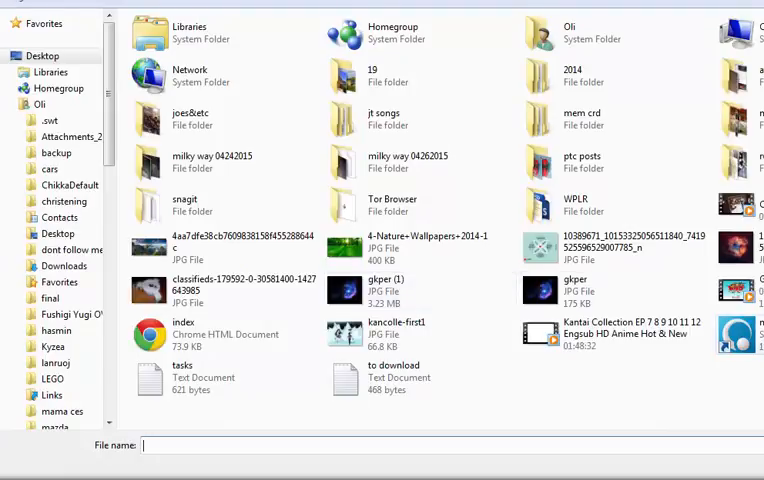
left_click(420, 246)
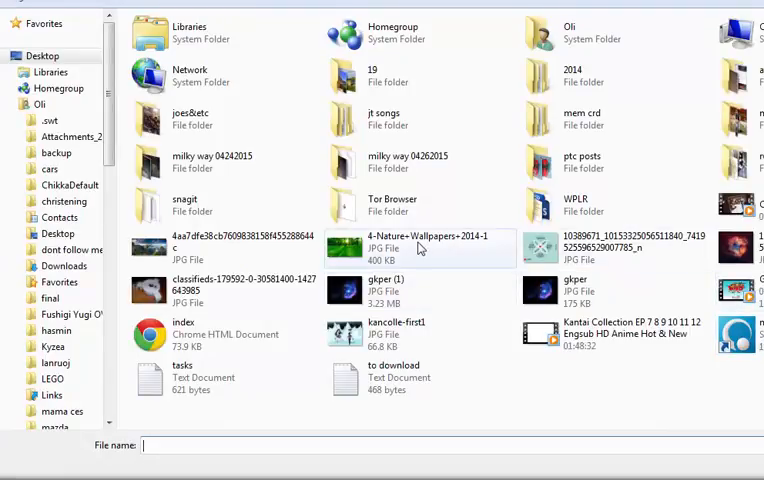
left_click(420, 244)
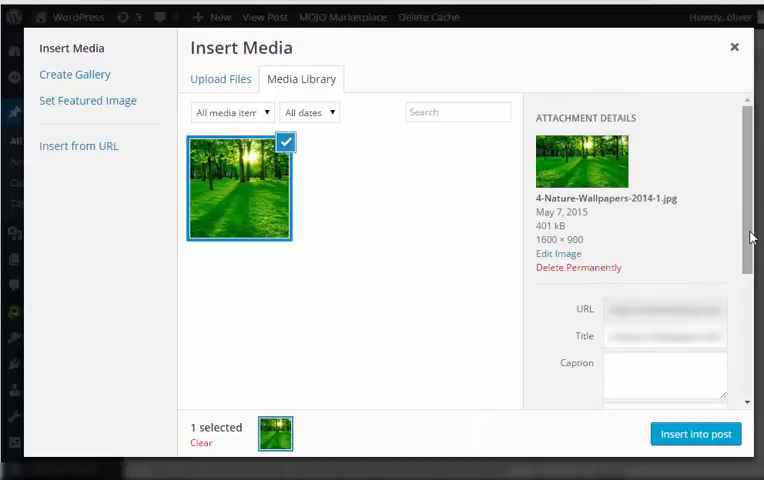
- Review the uploaded image's title, caption, alignment None and link fields
scroll("down", 3)
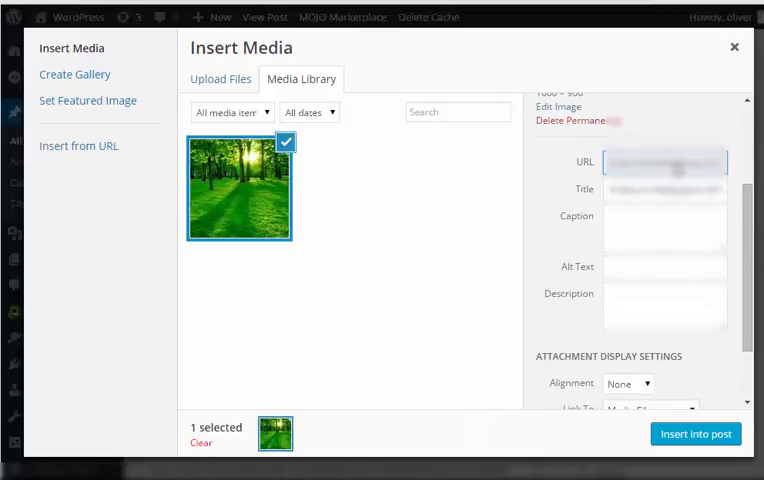
left_click(664, 188)
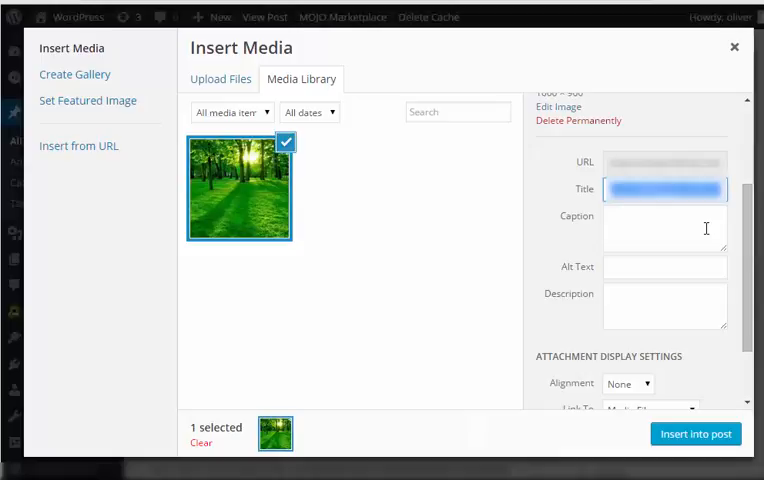
left_click(664, 228)
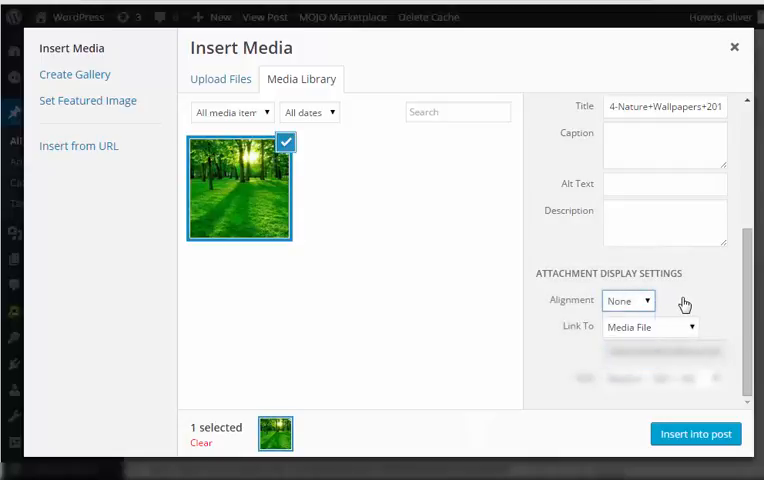
left_click(628, 300)
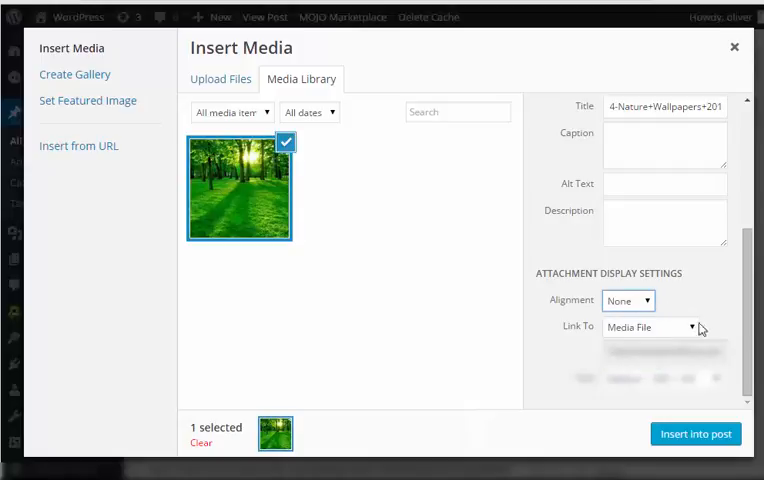
left_click(652, 328)
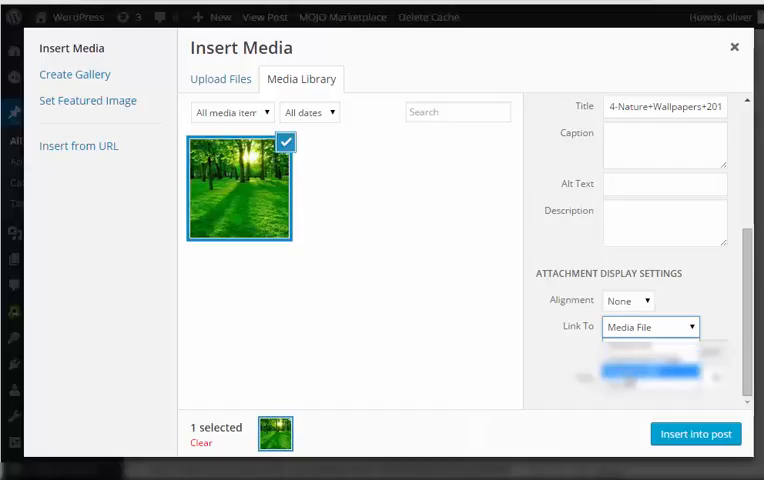
- Set the image's Link To destination to None, keeping Medium 300 × 169 size
left_click(650, 328)
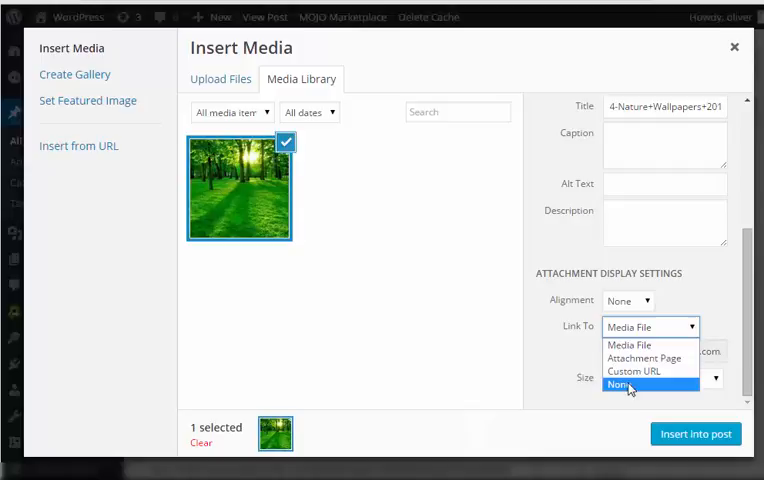
left_click(612, 384)
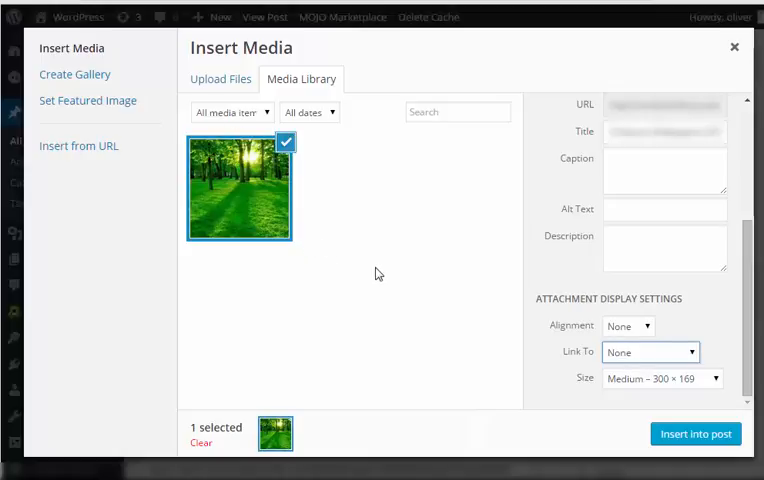
left_click(650, 352)
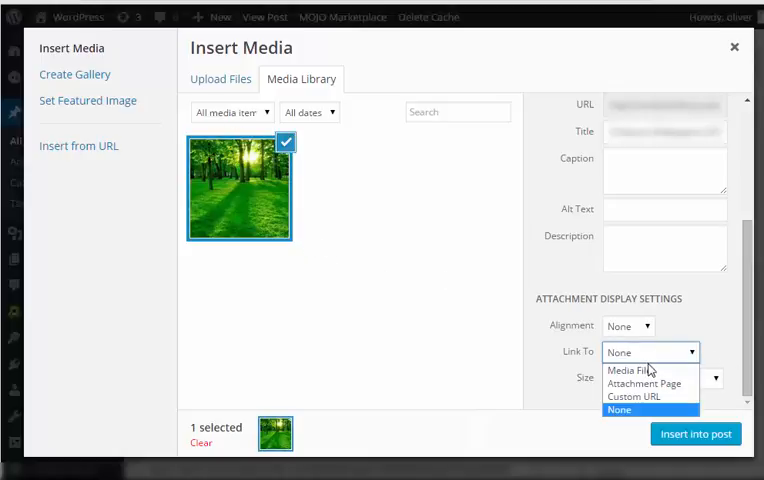
left_click(644, 370)
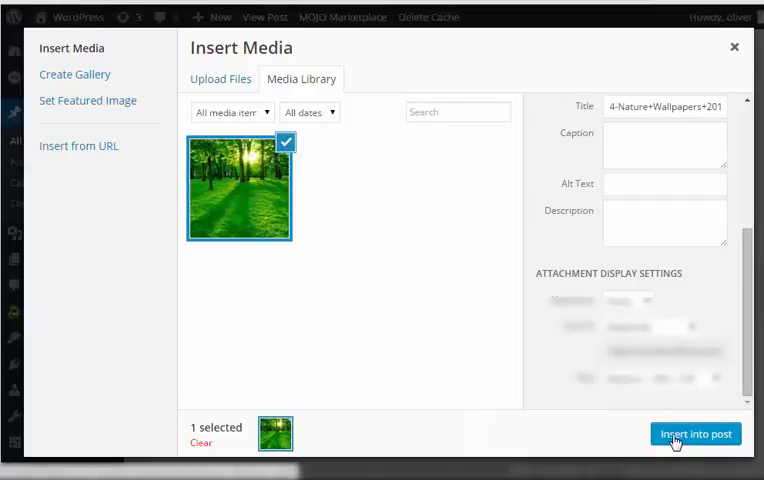
- Insert the forest image into the post beside the paragraph and select it for editing
left_click(696, 432)
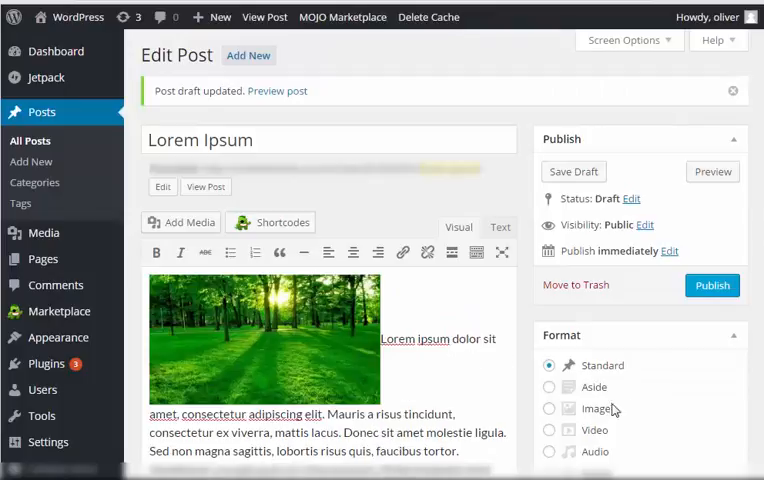
left_click(260, 340)
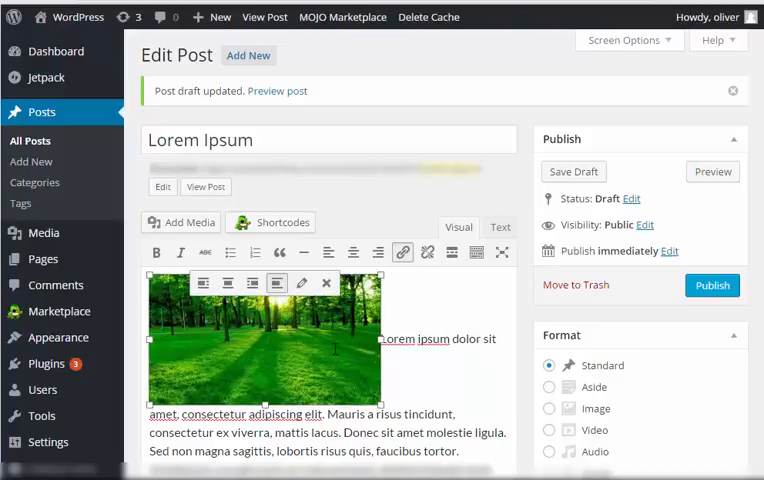
mouse_move(204, 284)
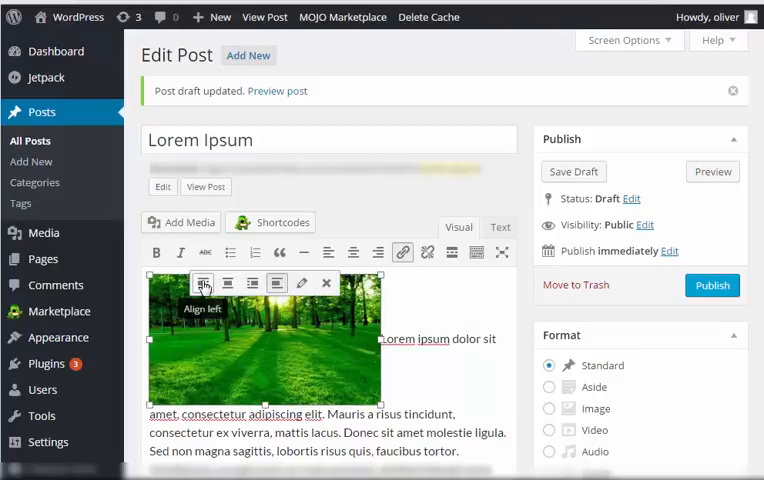
mouse_move(336, 298)
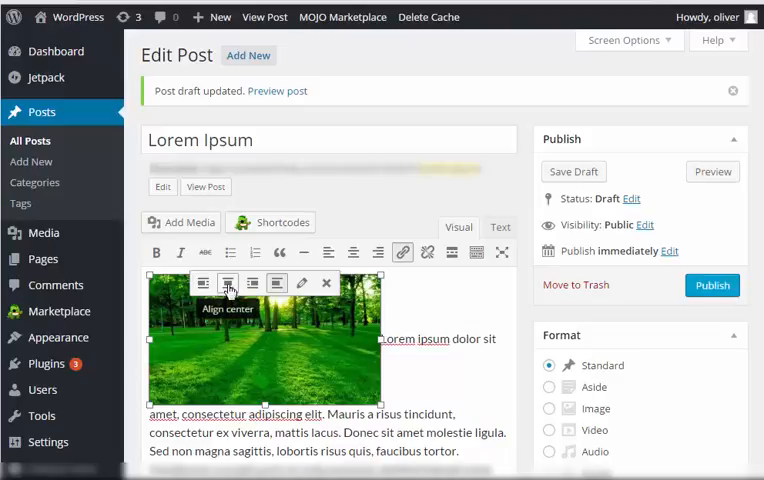
mouse_move(252, 284)
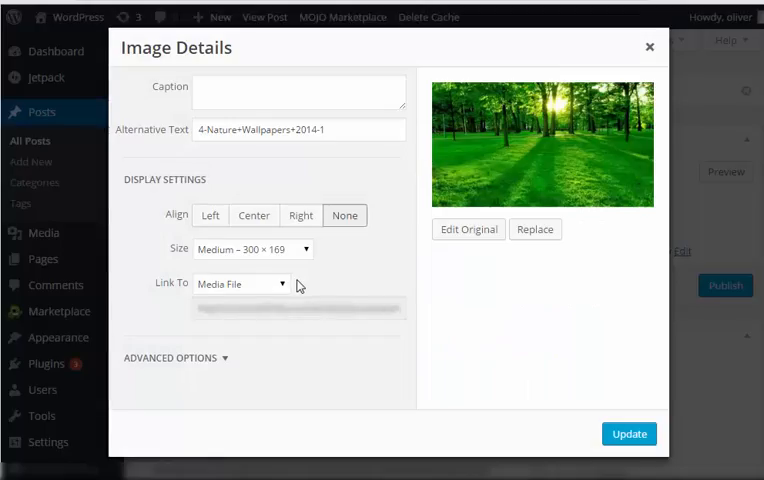
- Caption the image "this is a sample upload" in the Image Details window
left_click(300, 92)
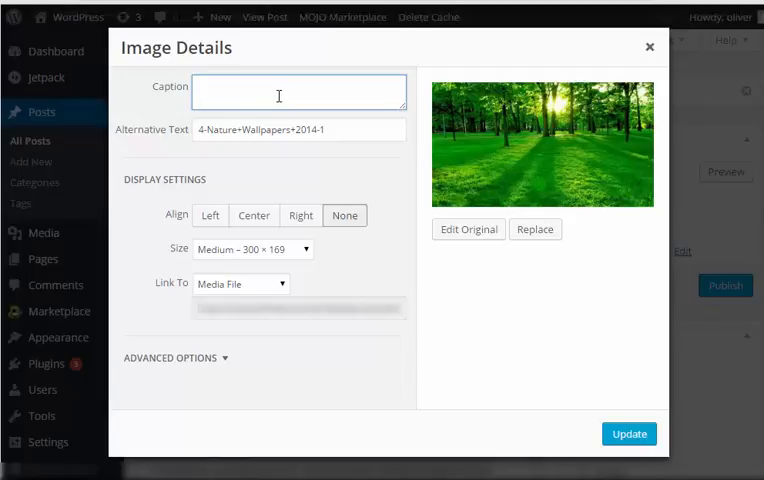
type("this is")
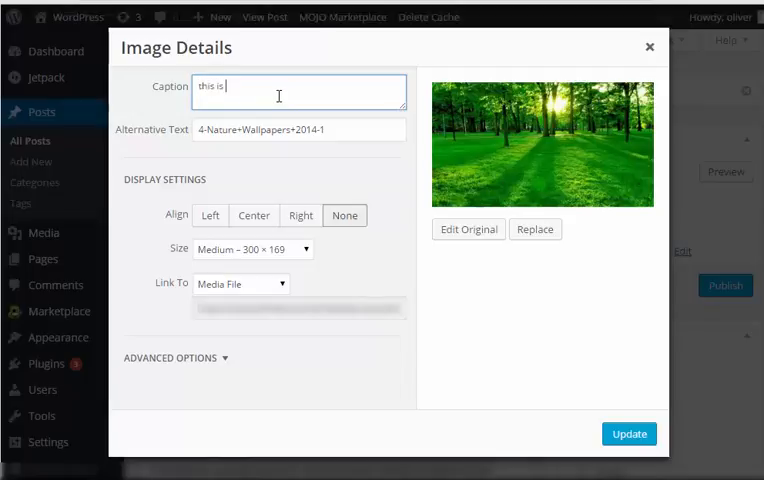
type("a sample")
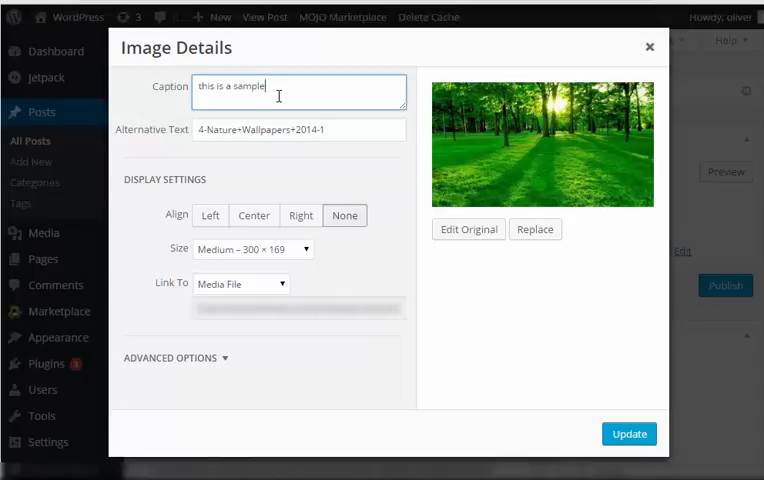
type("upload")
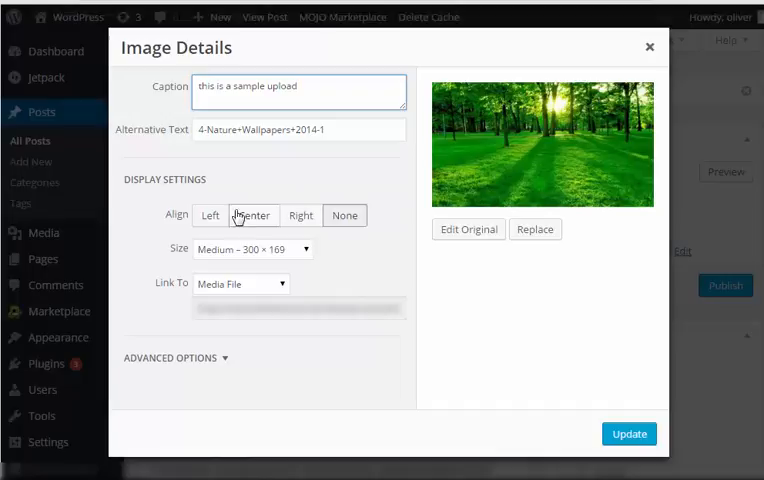
- Try Full Size then keep Medium, review Link To choices and expand Advanced Options
left_click(250, 248)
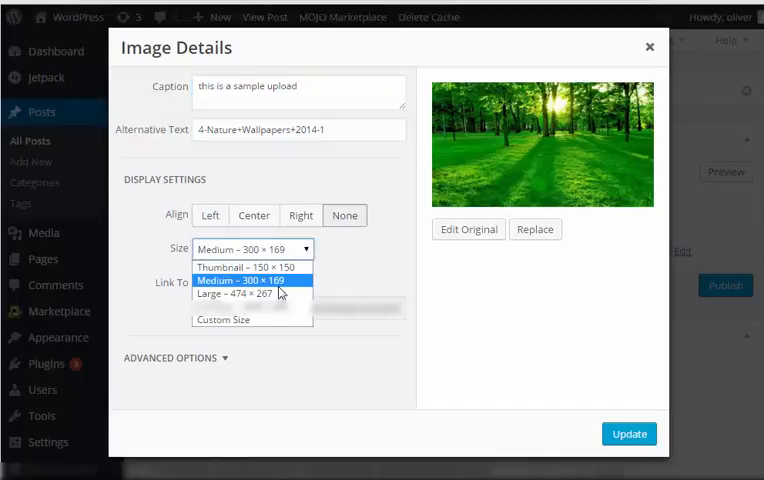
left_click(252, 280)
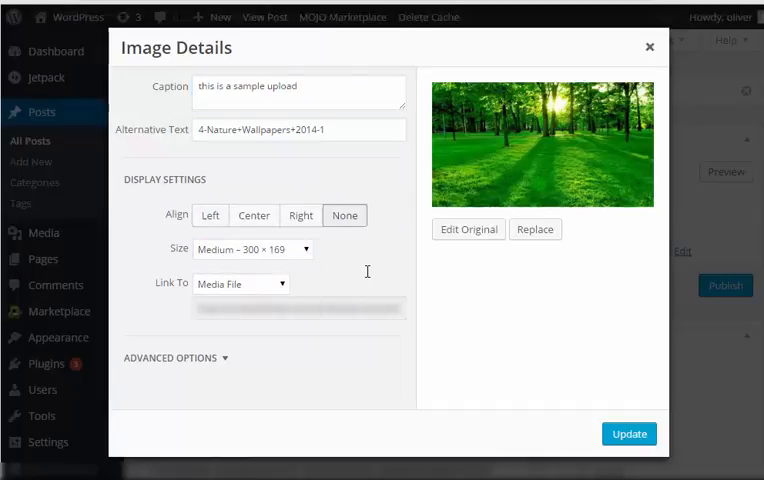
left_click(252, 250)
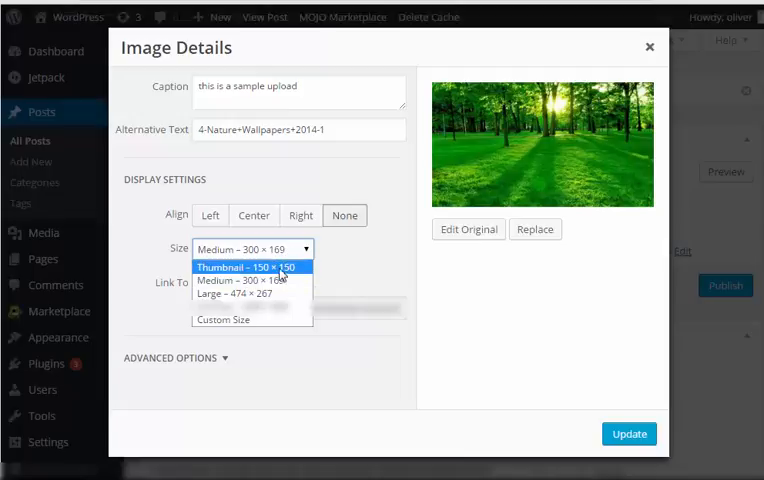
left_click(252, 268)
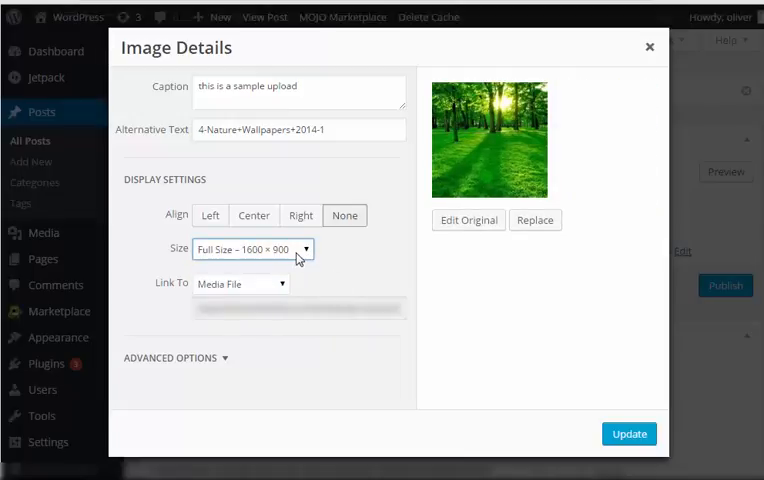
left_click(252, 250)
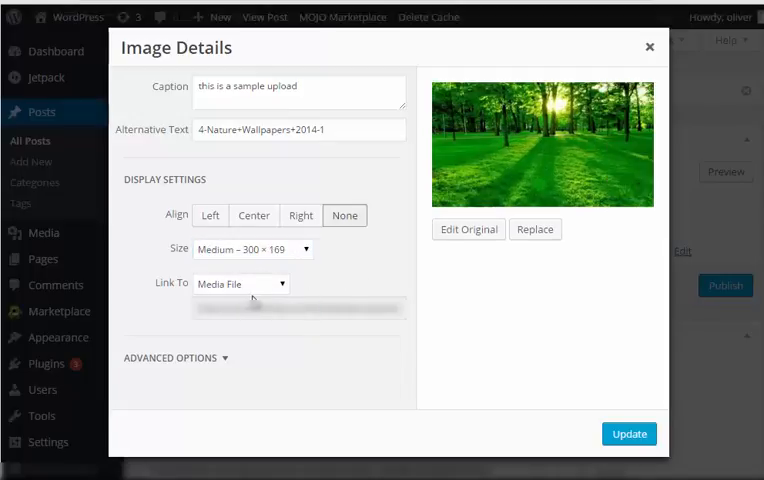
left_click(240, 284)
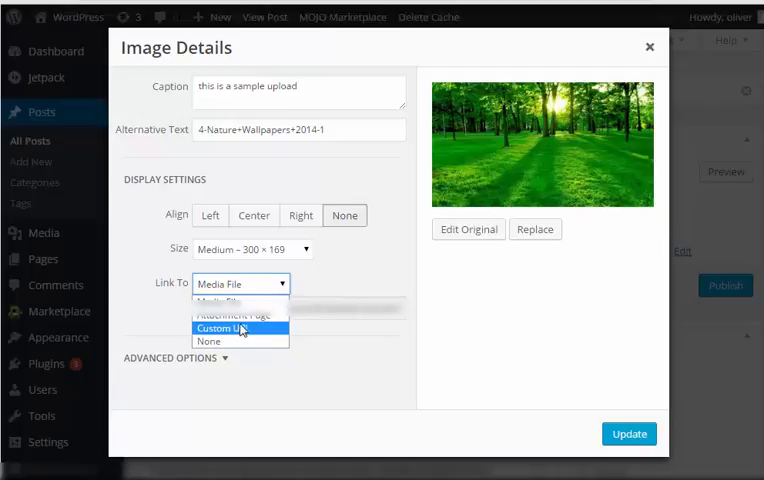
mouse_move(240, 316)
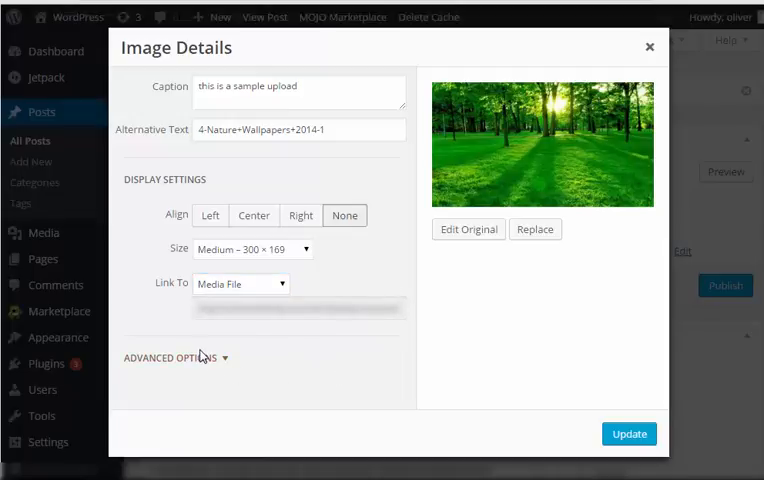
left_click(176, 356)
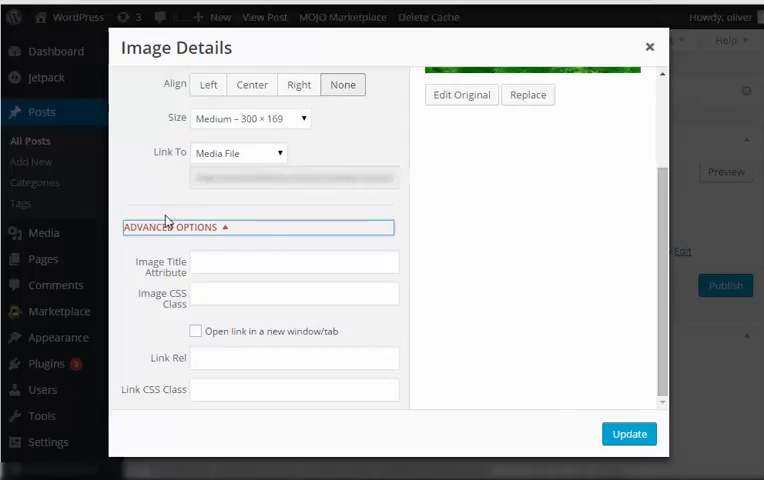
mouse_move(184, 232)
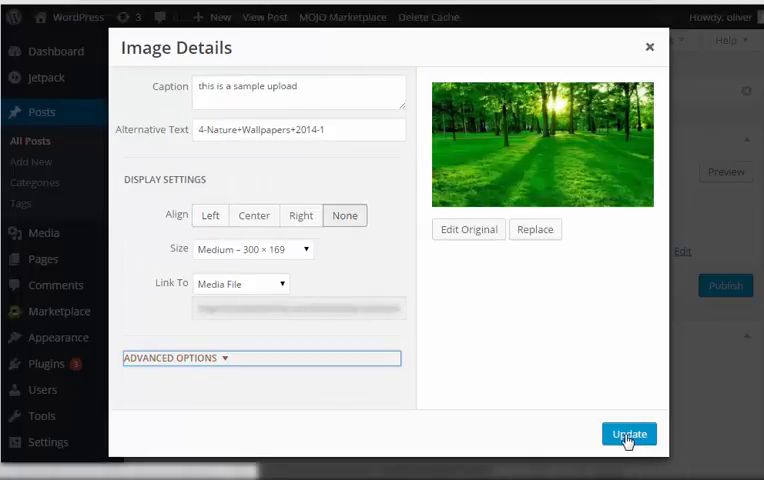
- Apply the caption to the image, then remove the image from the post body
left_click(628, 432)
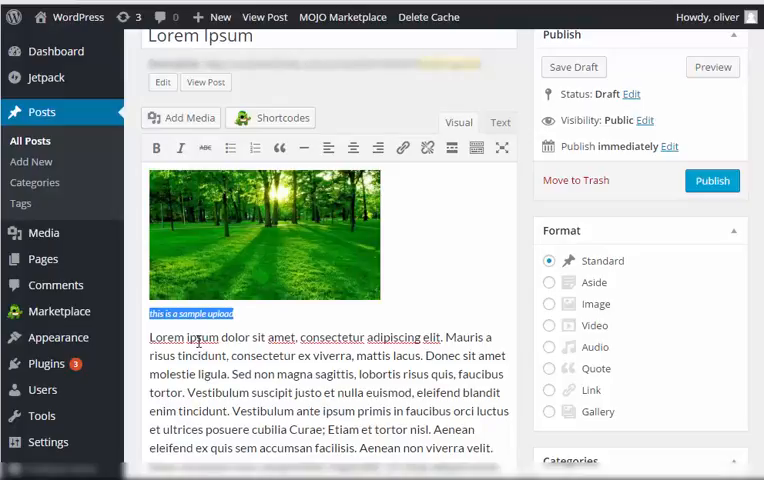
left_click(264, 236)
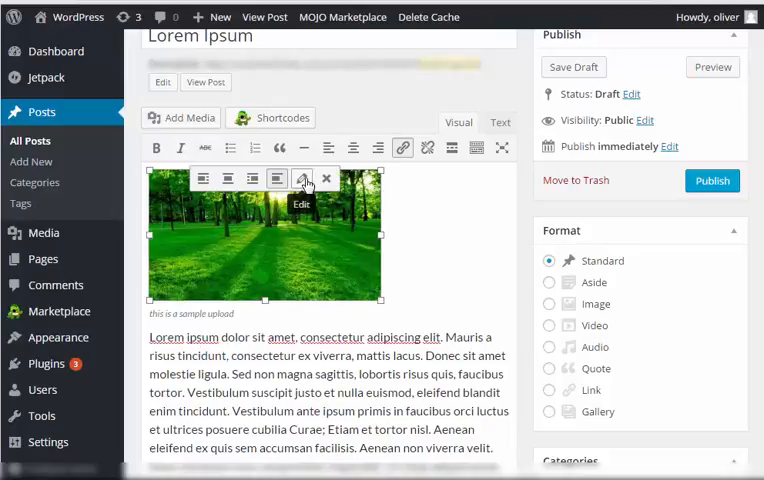
left_click(304, 176)
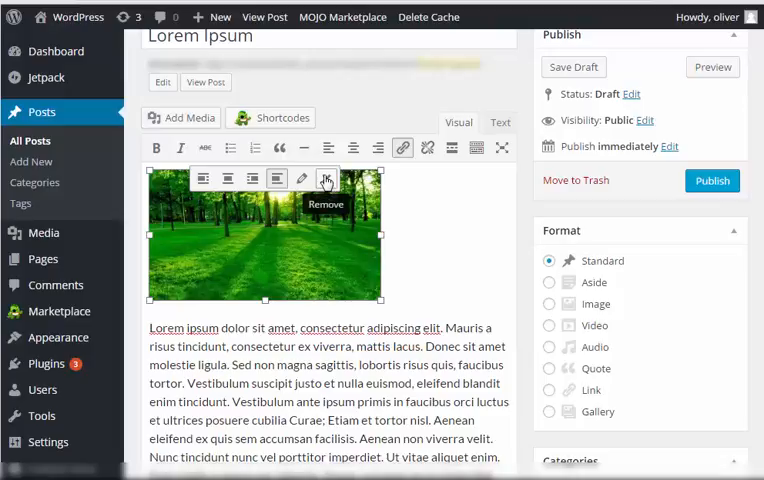
left_click(324, 180)
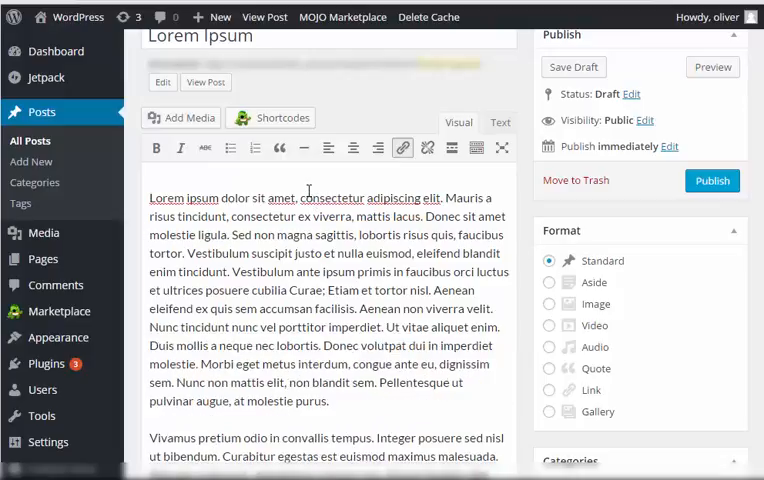